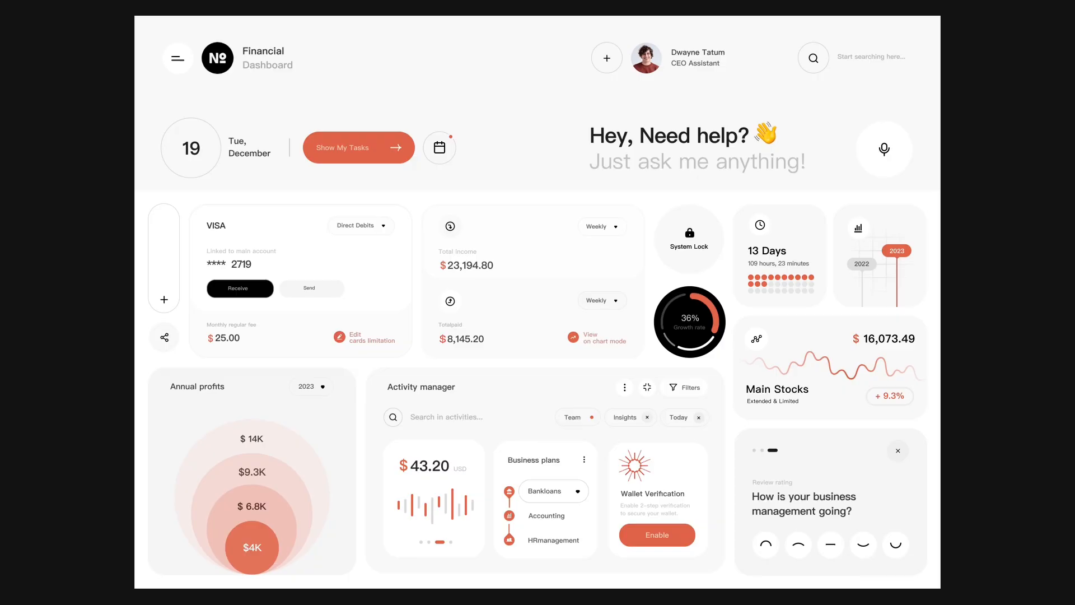
# Step: Delete the header's title, greeting, date, tasks button and mic, and place an avatar group beside the plus button
pyautogui.click(829, 367)
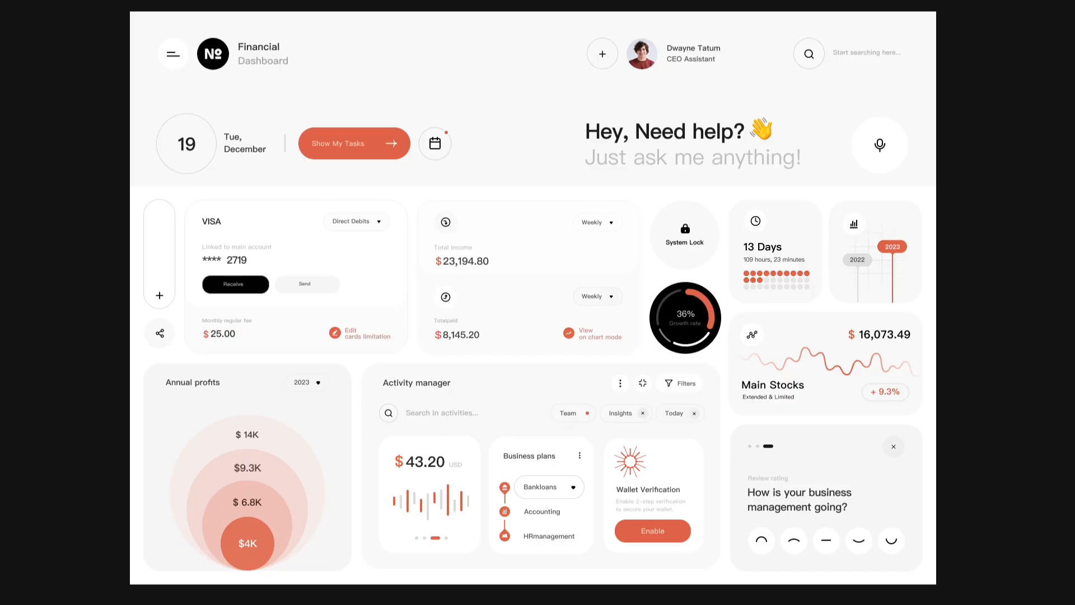
pyautogui.click(773, 252)
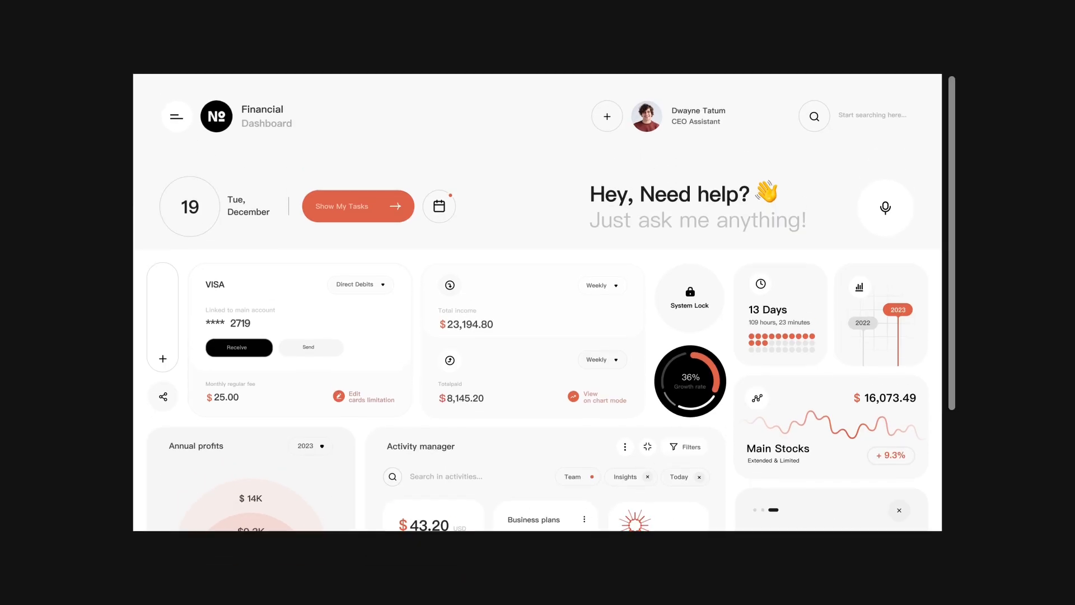
pyautogui.scroll(-3)
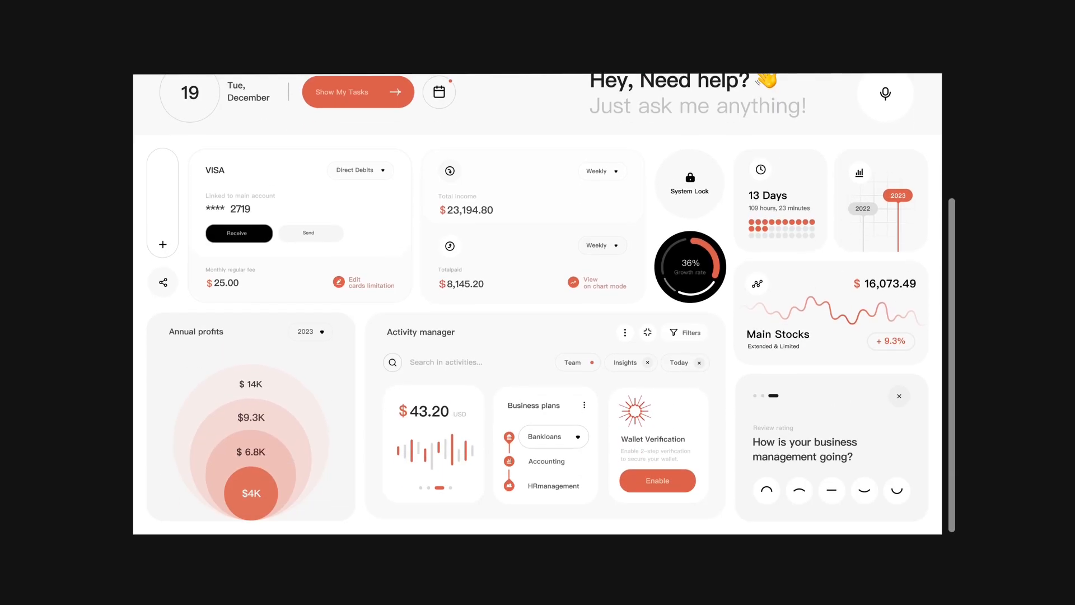
pyautogui.scroll(3)
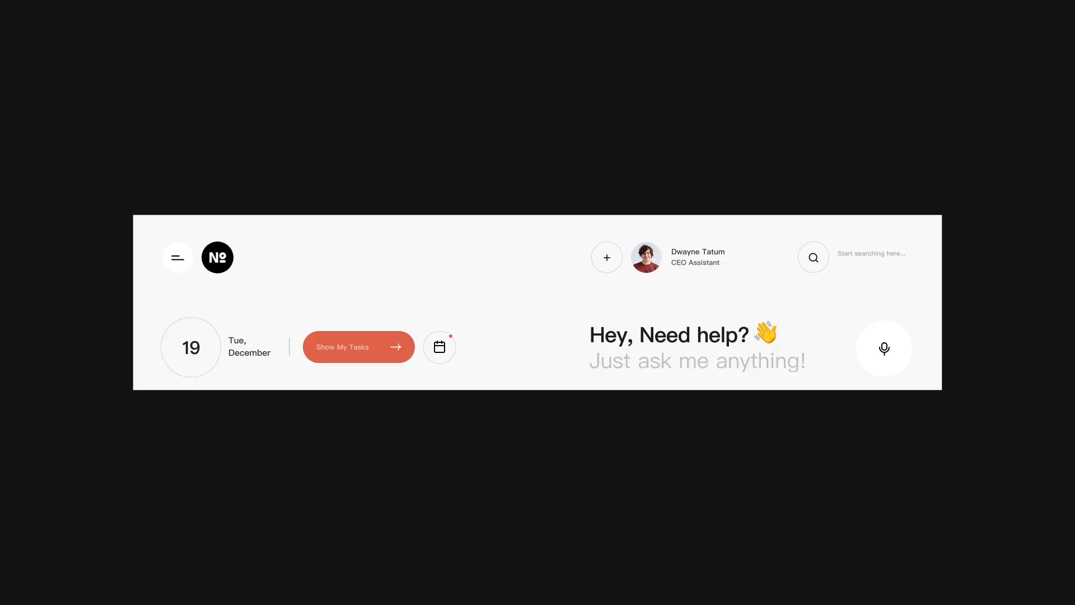
pyautogui.click(606, 257)
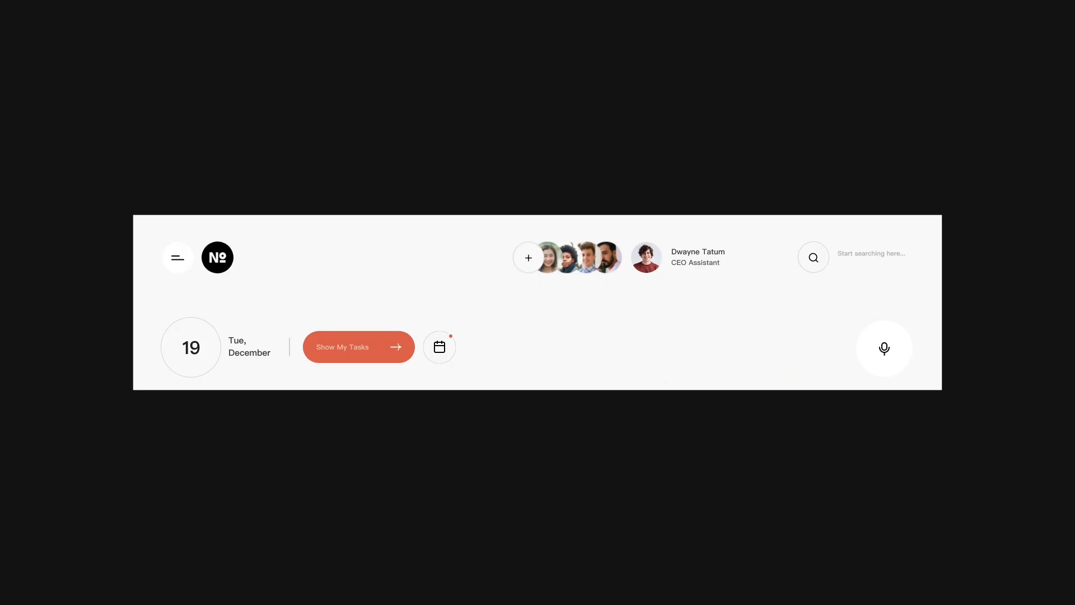
pyautogui.click(883, 348)
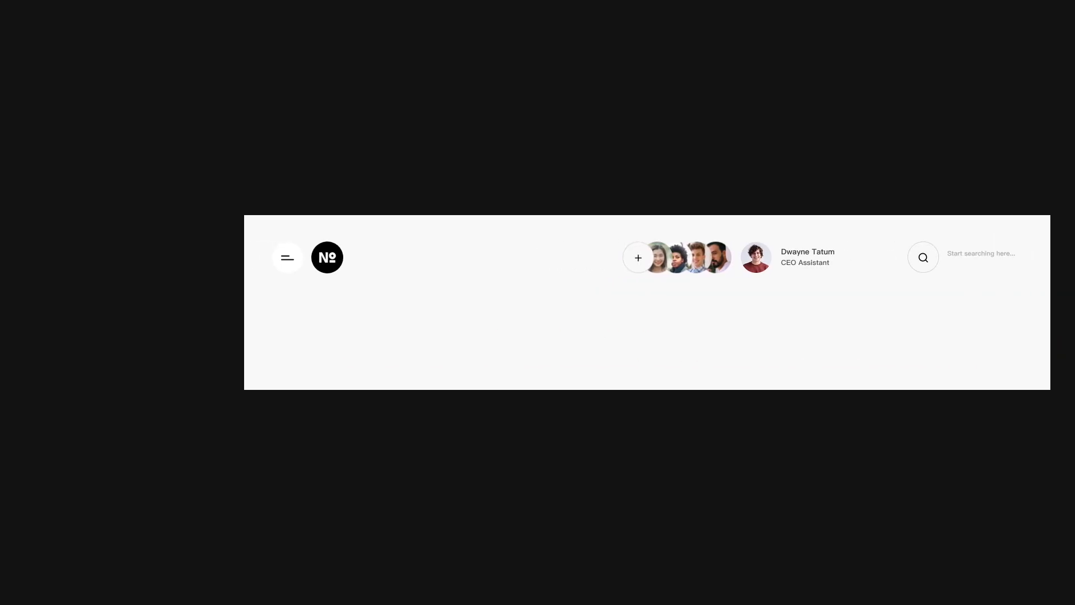
# Step: Draw a tall left rectangle and move the logo, search, profile and avatars into it with Add Widget and Settings
pyautogui.click(287, 257)
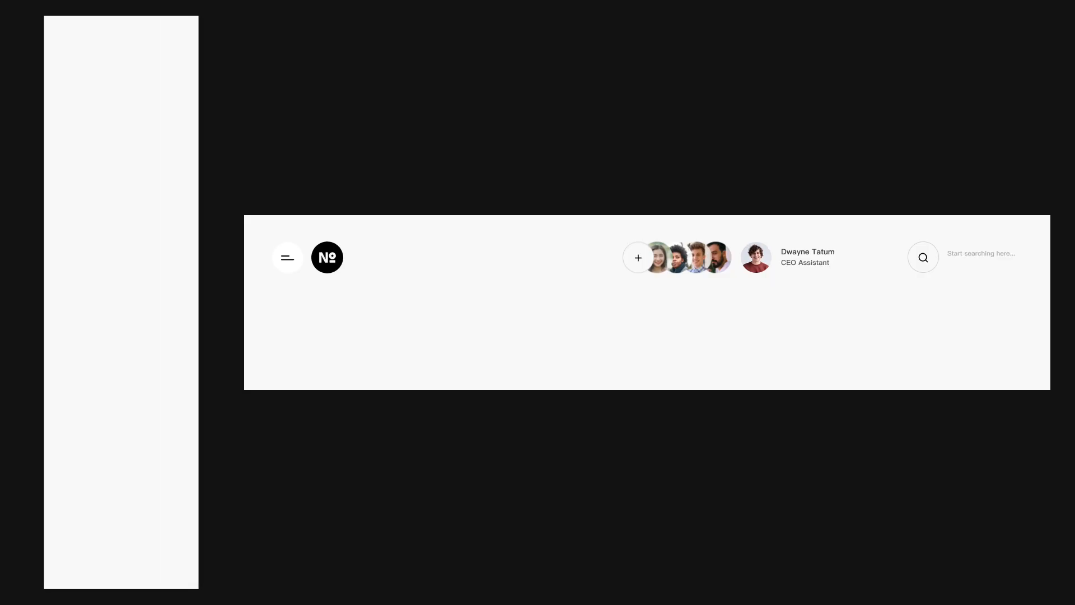
pyautogui.click(287, 257)
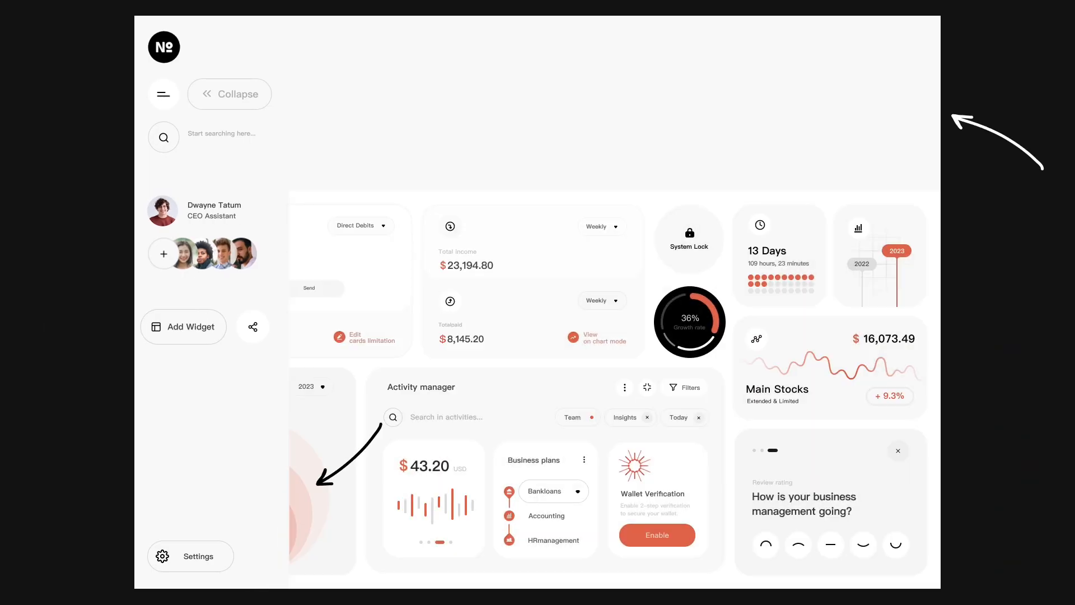
pyautogui.click(229, 94)
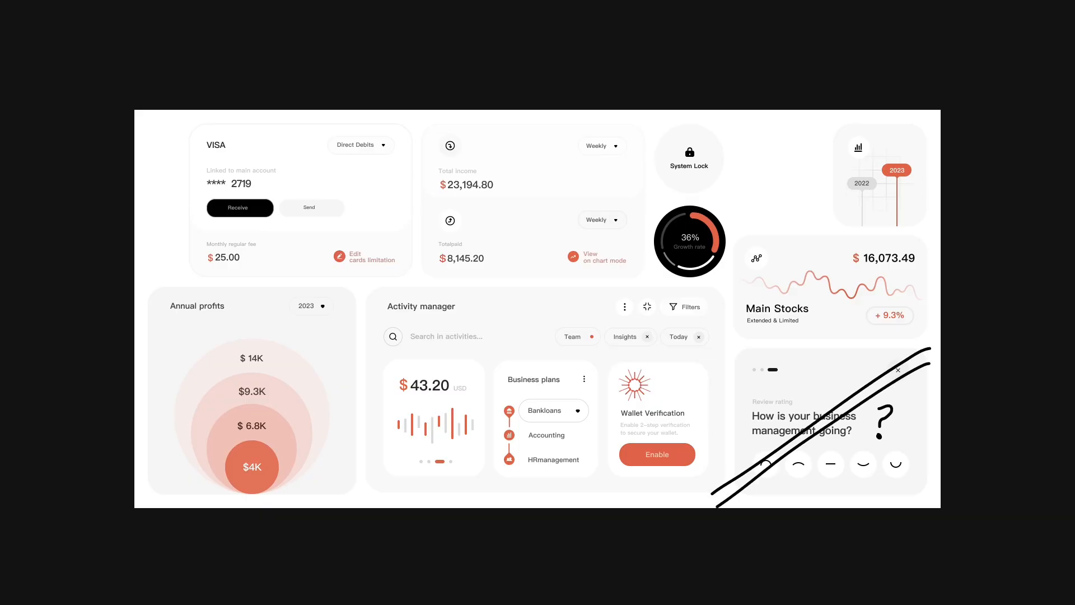
# Step: Delete the 13 Days card and strike through the review rating card with a question mark
pyautogui.click(897, 370)
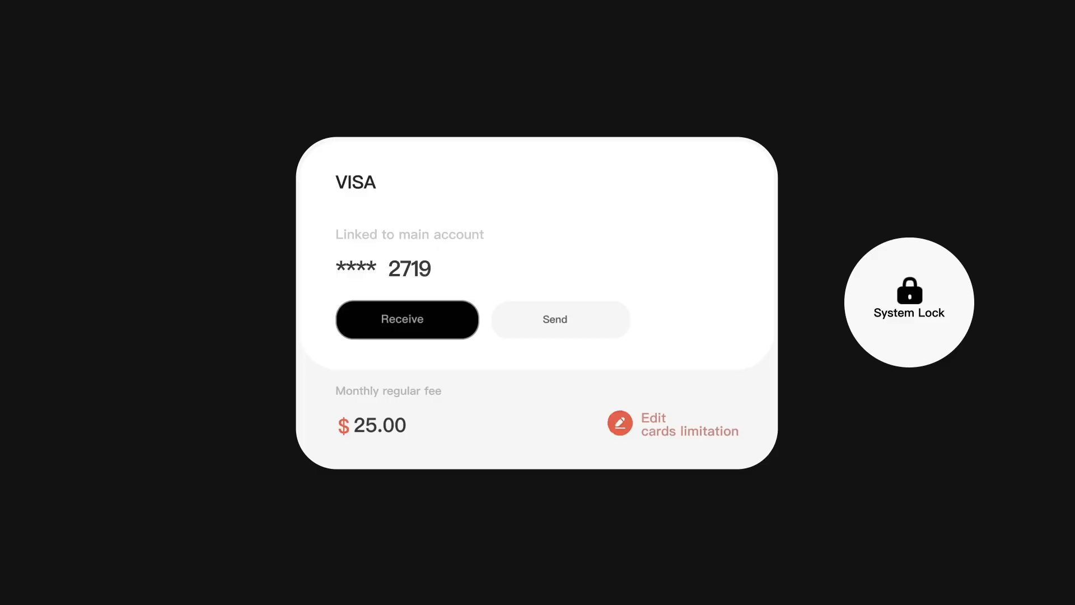
# Step: Retitle the VISA card to Active Cards with a Lock Card pill, orange card graphic and Send Funds button
pyautogui.click(909, 290)
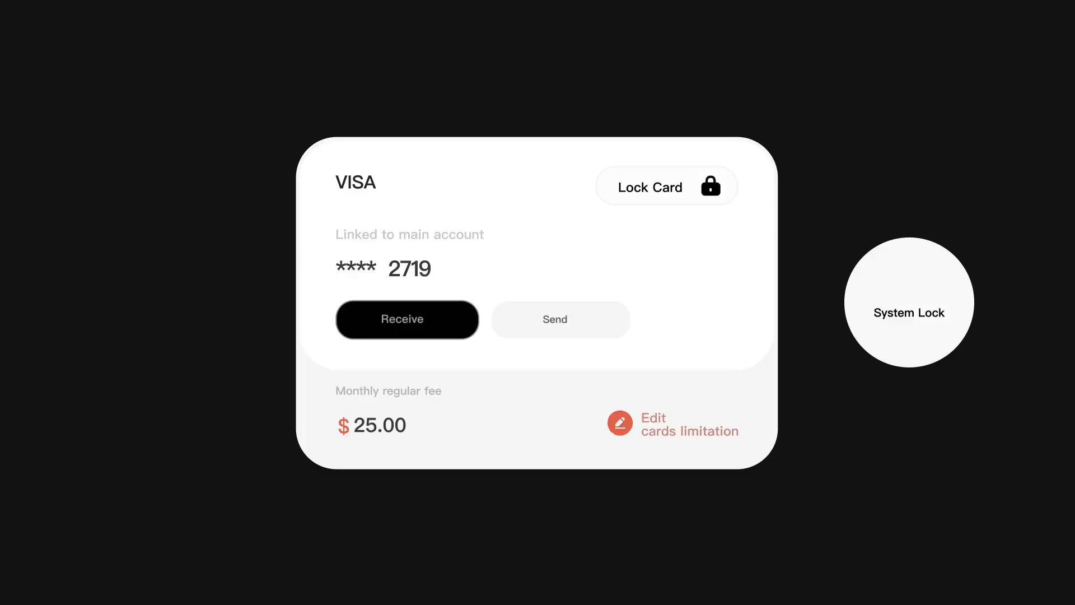
pyautogui.click(910, 302)
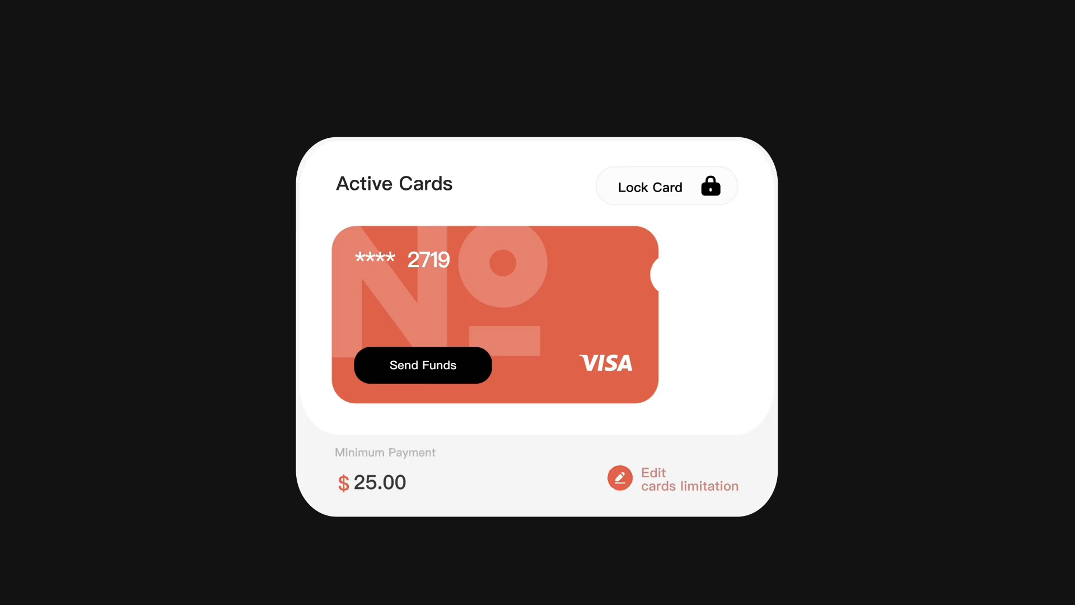
pyautogui.click(617, 477)
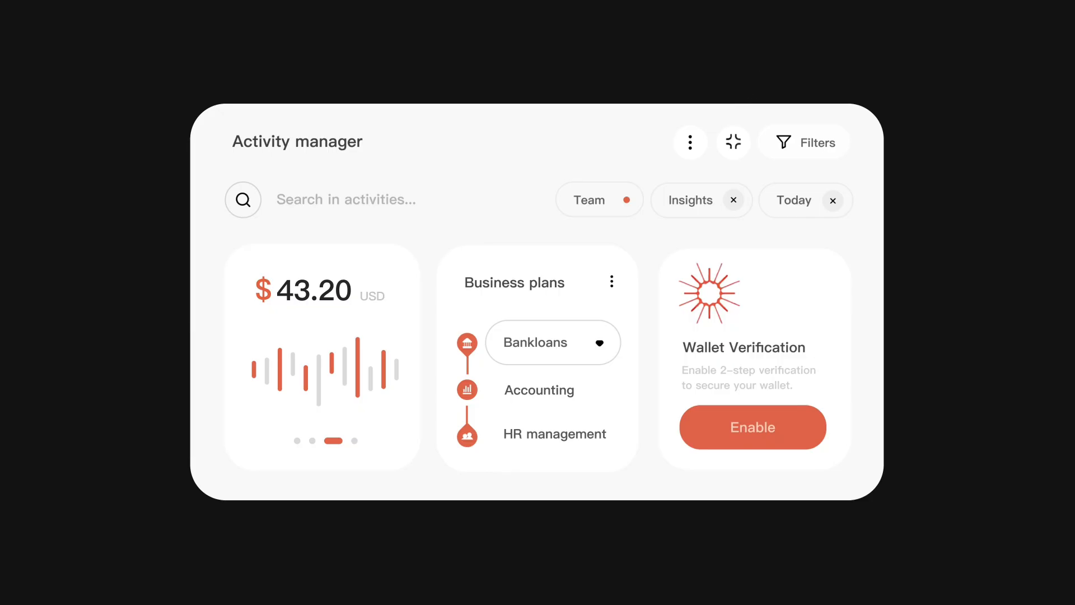
# Step: Style the Activity manager's search bar, Team/Insights/Today chips and Business plans and Wallet Verification panels
pyautogui.click(732, 141)
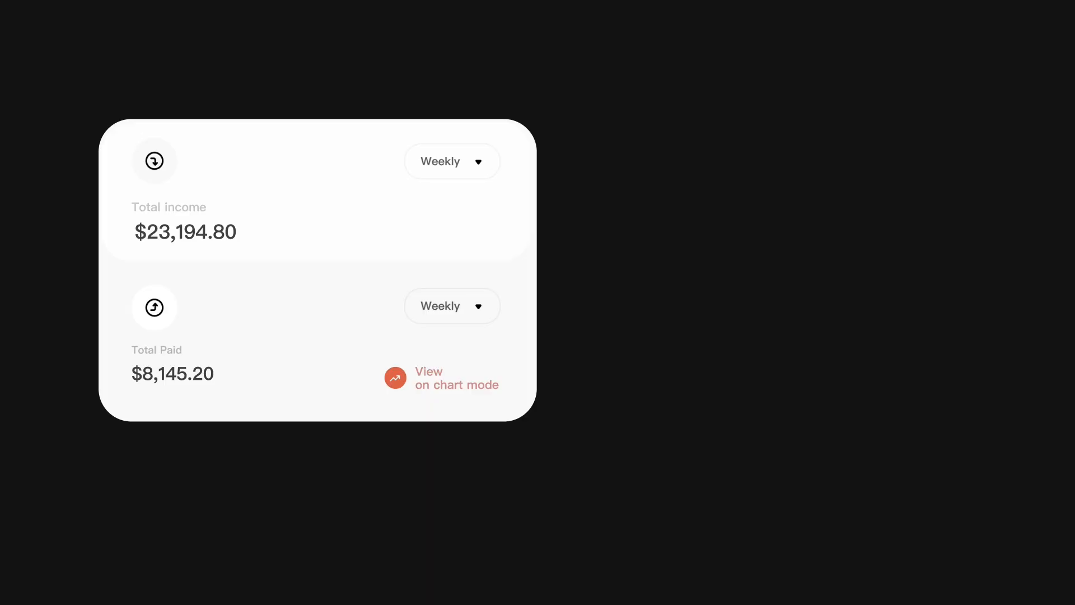
# Step: Remove the Total Paid section and insert an orange weekly bar chart with 1k/2k axis labels under Total income
pyautogui.click(394, 377)
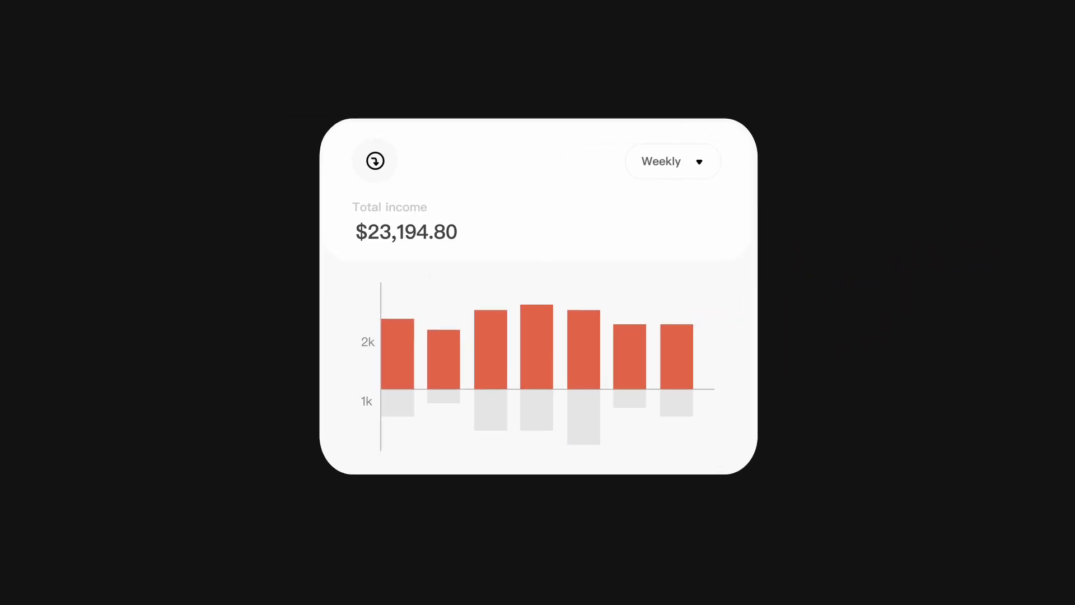
pyautogui.click(375, 161)
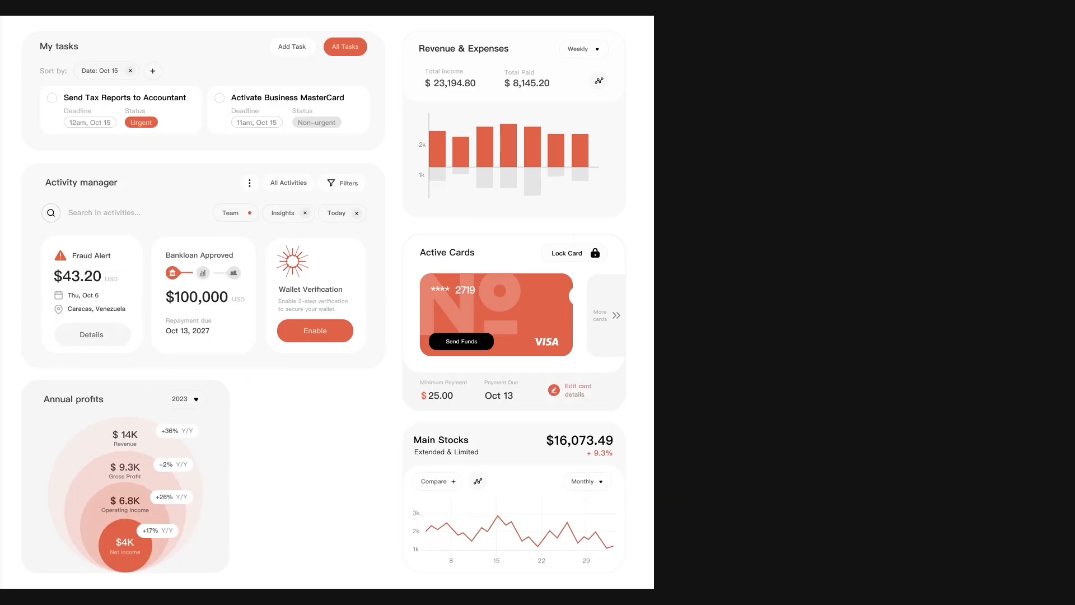
# Step: Lay out My tasks, Activity manager, Annual profits, Revenue & Expenses, Active Cards and Main Stocks beside the sidebar, then view the original
pyautogui.click(162, 94)
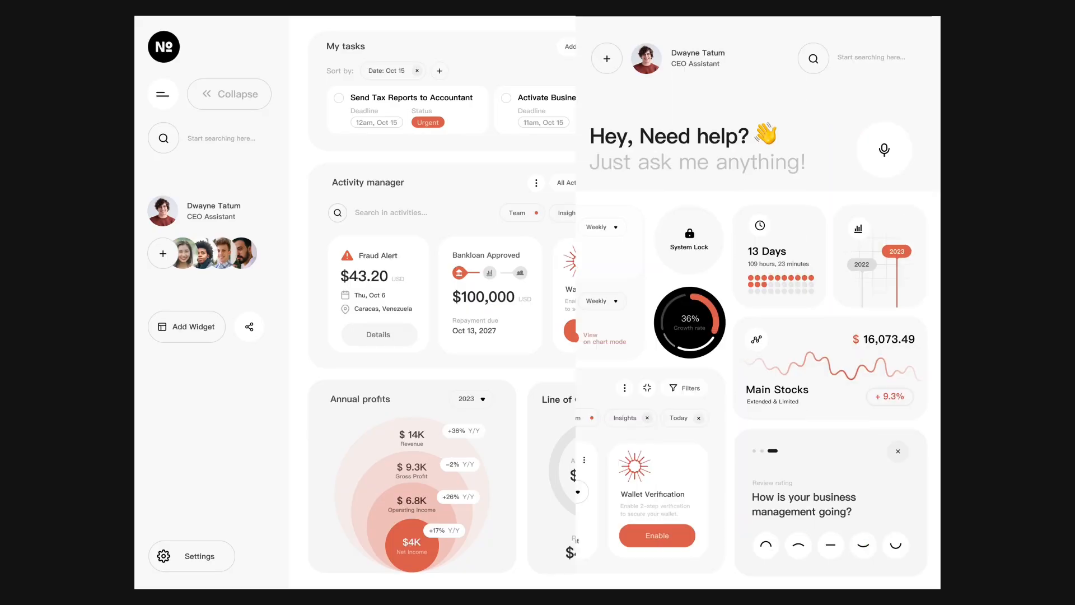
pyautogui.click(229, 94)
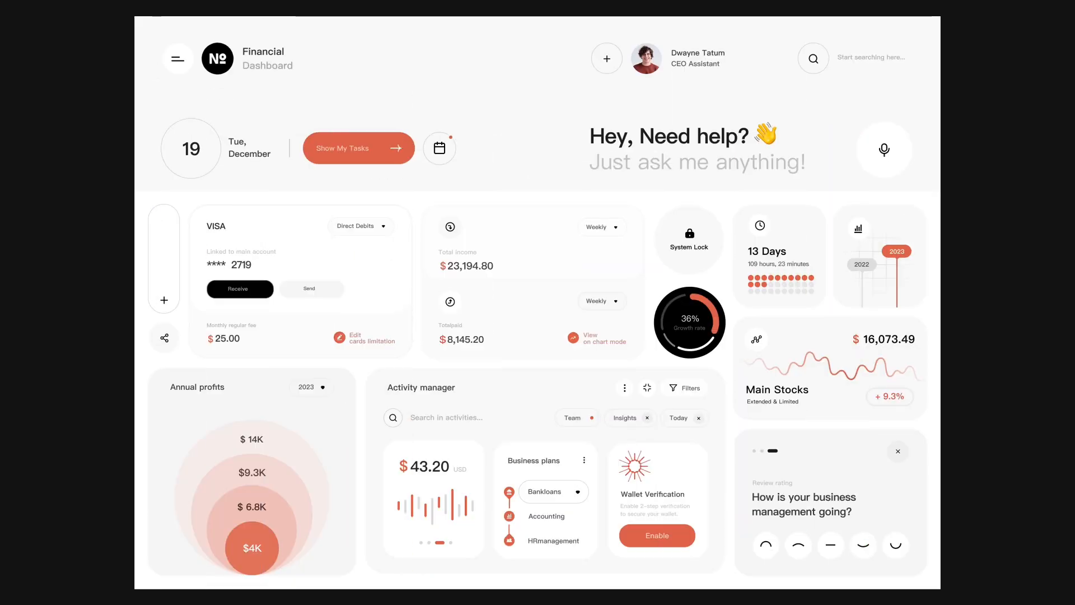